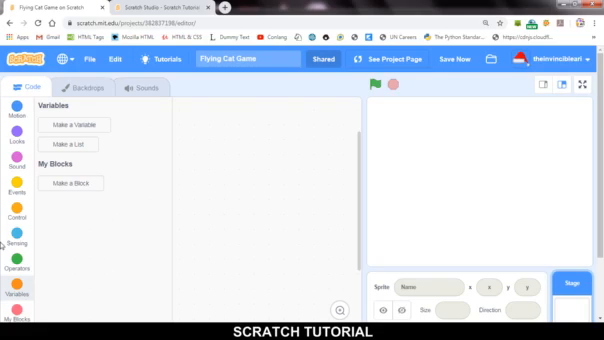
{"action": "mouse_move", "coordinate": [175, 17]}
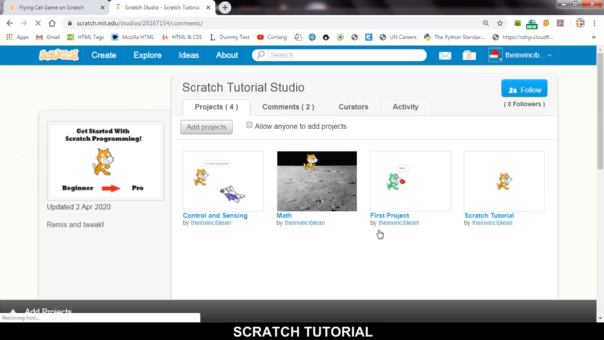
Return to the Flying Cat Game project and open the sprite library
{"action": "left_click", "coordinate": [291, 107]}
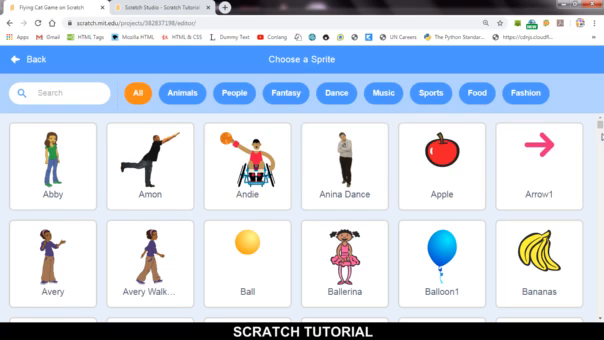
Add the Cat Flying sprite and reset its position to x 0, y 0
{"action": "scroll", "scroll_direction": "down", "scroll_amount": 3}
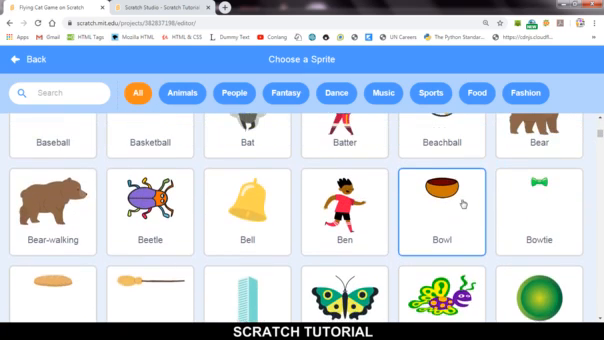
{"action": "scroll", "scroll_direction": "down", "scroll_amount": 3}
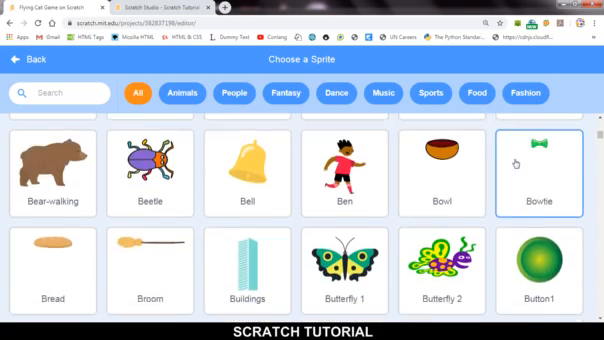
{"action": "scroll", "scroll_direction": "down", "scroll_amount": 3}
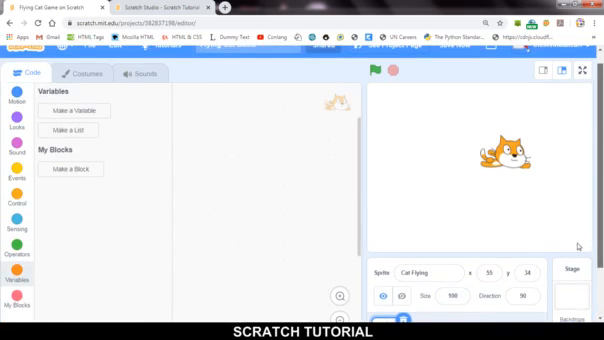
{"action": "triple_click", "coordinate": [487, 272]}
{"action": "type", "text": "0"}
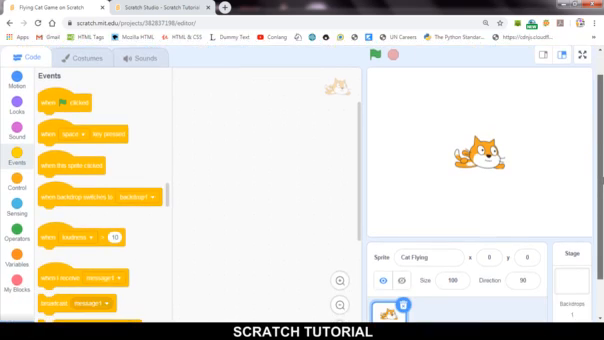
{"action": "left_click", "coordinate": [375, 55]}
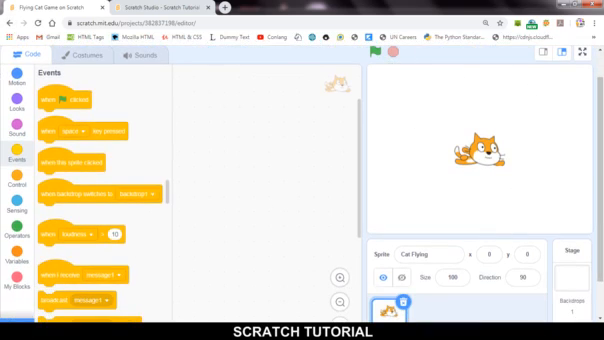
{"action": "mouse_move", "coordinate": [503, 142]}
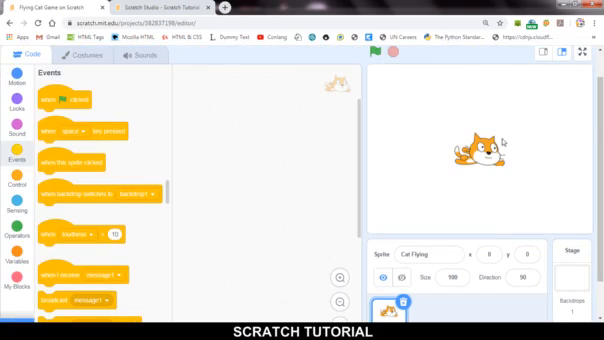
{"action": "mouse_move", "coordinate": [437, 217]}
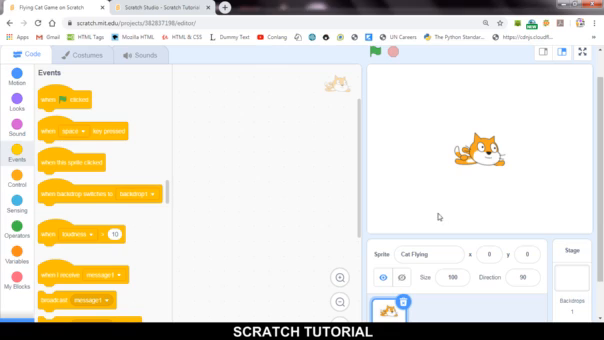
Build a green-flag forever loop: if up arrow pressed, change y by 10, then duplicate it
{"action": "left_click_drag", "start_coordinate": [64, 99], "coordinate": [205, 104]}
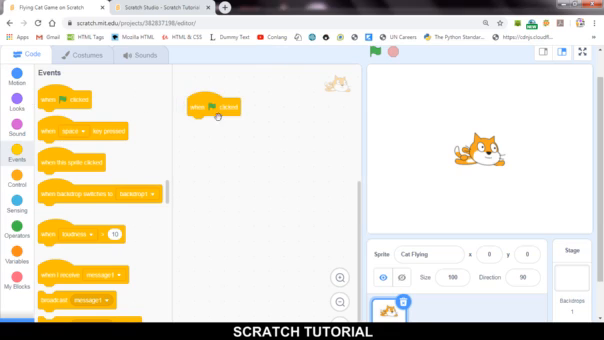
{"action": "left_click", "coordinate": [16, 183]}
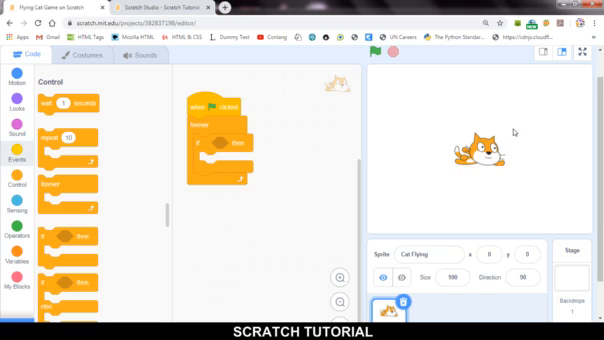
{"action": "mouse_move", "coordinate": [419, 163]}
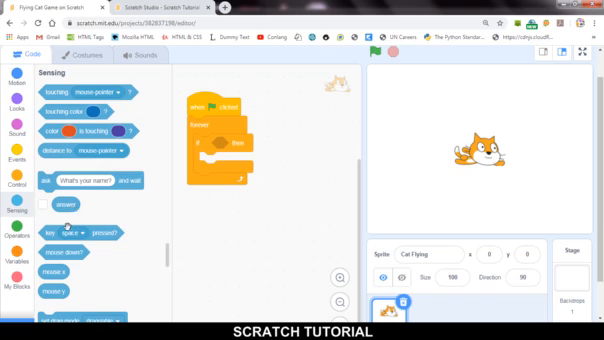
{"action": "left_click", "coordinate": [232, 133]}
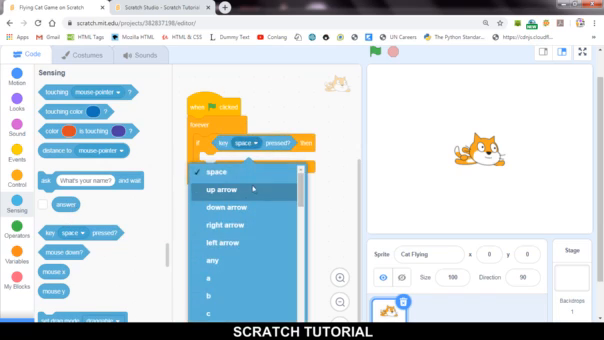
{"action": "left_click", "coordinate": [227, 188]}
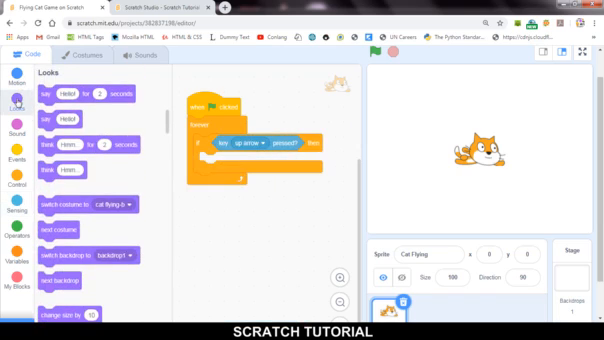
{"action": "left_click", "coordinate": [22, 73]}
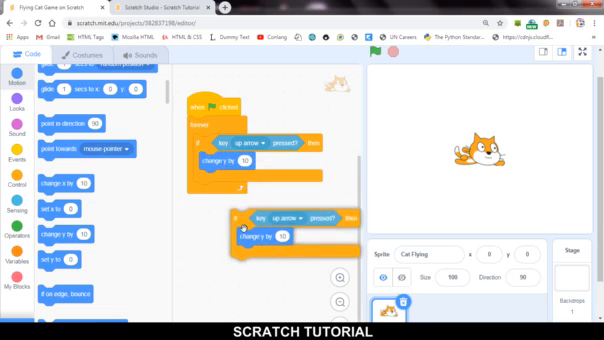
{"action": "left_click", "coordinate": [276, 209]}
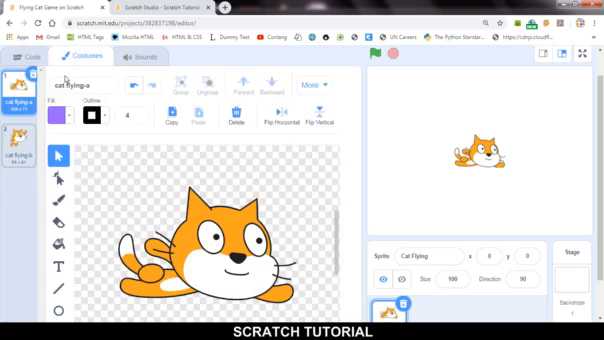
Make the down arrow change y by -10, with both arrows switching to costume cat flying-b
{"action": "left_click", "coordinate": [231, 118]}
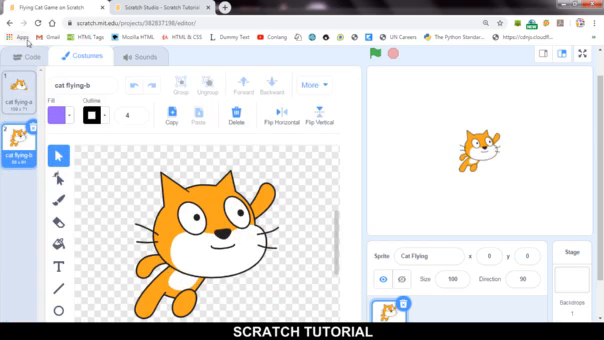
{"action": "left_click", "coordinate": [30, 55]}
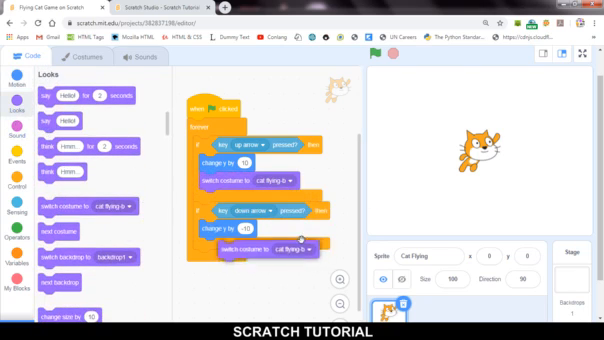
{"action": "left_click", "coordinate": [300, 247]}
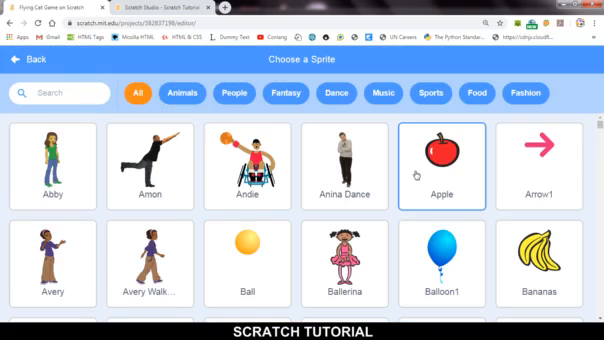
Find the Buildings sprite in the library and add it to the stage
{"action": "scroll", "scroll_direction": "down", "scroll_amount": 3}
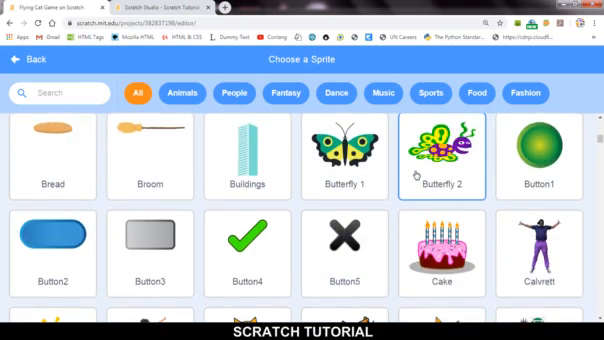
{"action": "scroll", "scroll_direction": "down", "scroll_amount": 3}
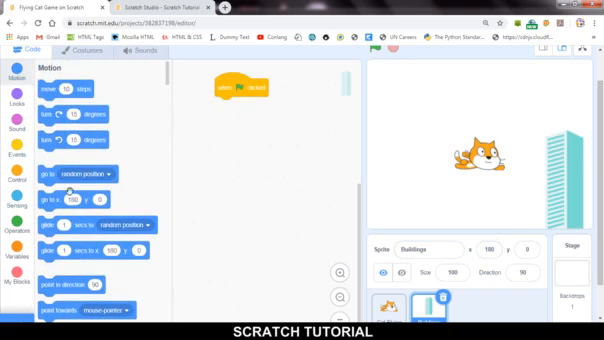
On green flag, go to x 180, y 0; forever, repeat until x < -180, changing x by -10
{"action": "left_click_drag", "start_coordinate": [76, 197], "coordinate": [247, 102]}
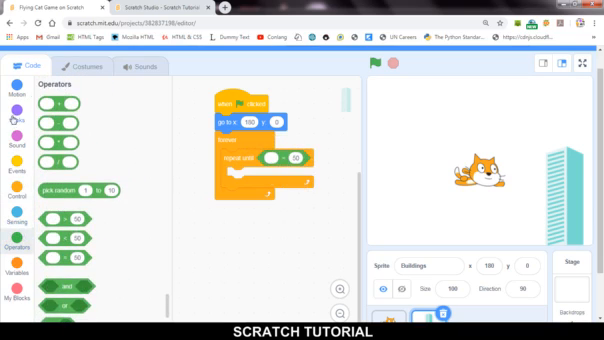
{"action": "left_click", "coordinate": [11, 105]}
{"action": "type", "text": "-150"}
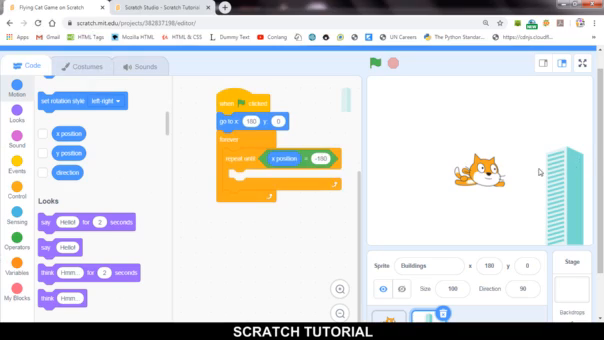
{"action": "mouse_move", "coordinate": [377, 170]}
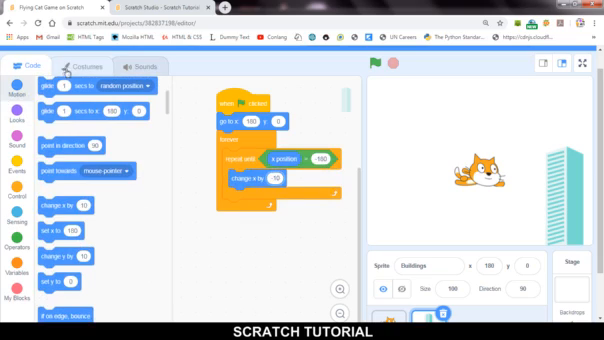
Start Buildings as building-a, then after each pass go to x 180, y 0 and next costume
{"action": "left_click", "coordinate": [77, 66]}
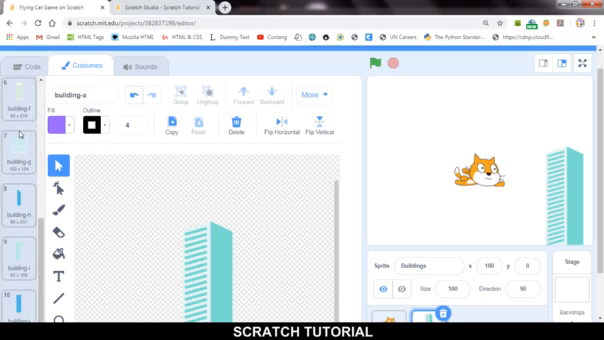
{"action": "left_click", "coordinate": [36, 68]}
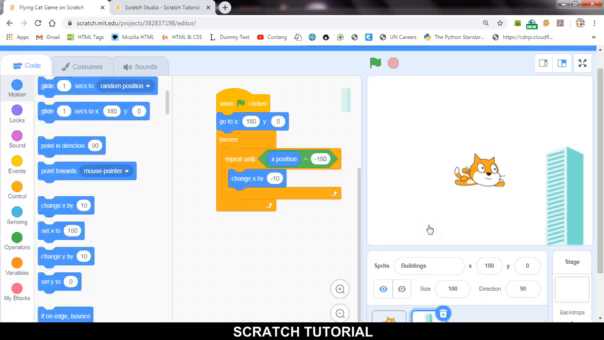
{"action": "left_click", "coordinate": [13, 119]}
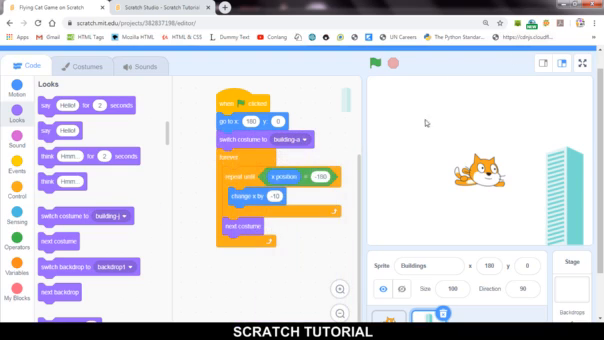
{"action": "left_click", "coordinate": [375, 67]}
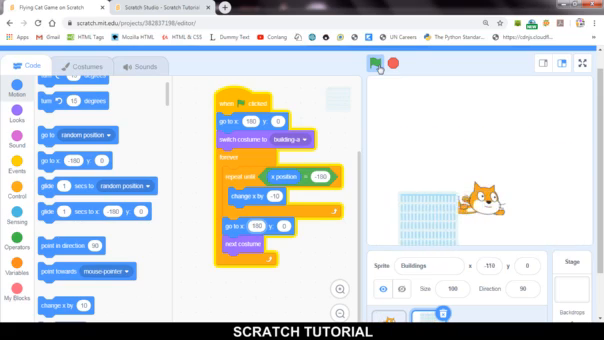
Run and stop the game several times to test the flying cat
{"action": "left_click", "coordinate": [372, 67]}
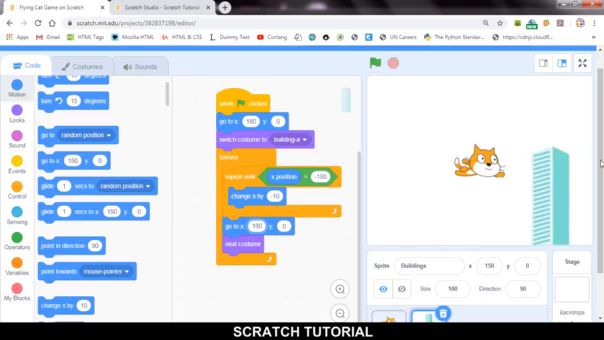
{"action": "mouse_move", "coordinate": [435, 113]}
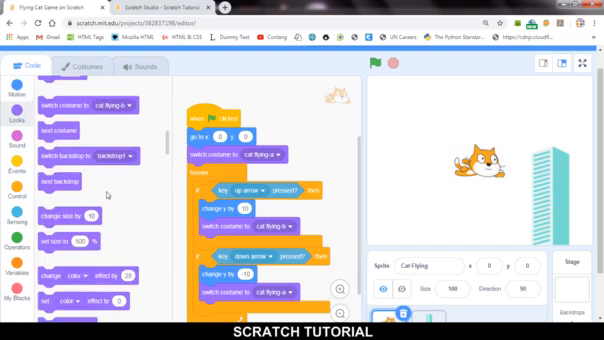
{"action": "scroll", "scroll_direction": "down", "scroll_amount": 3}
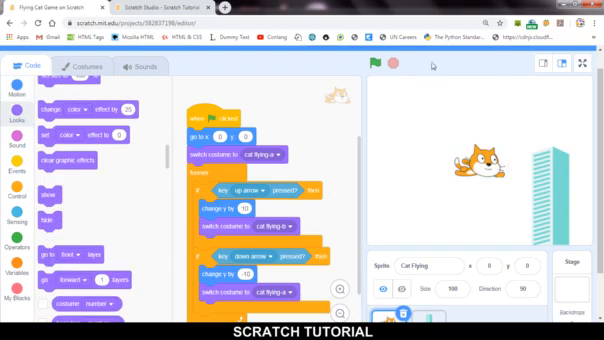
{"action": "left_click", "coordinate": [375, 67]}
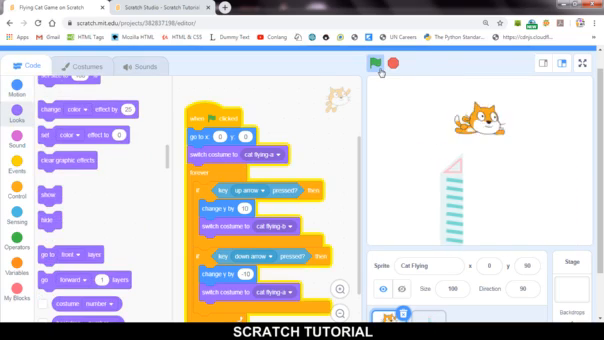
{"action": "left_click", "coordinate": [373, 66]}
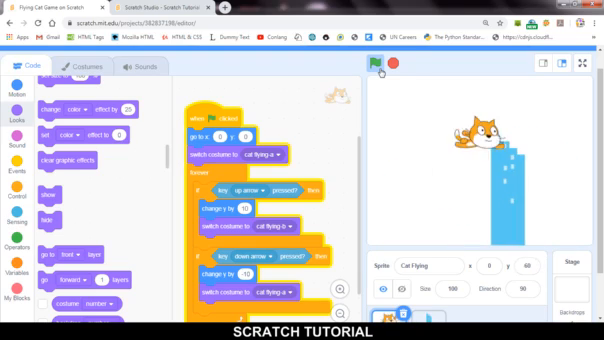
{"action": "left_click", "coordinate": [371, 65]}
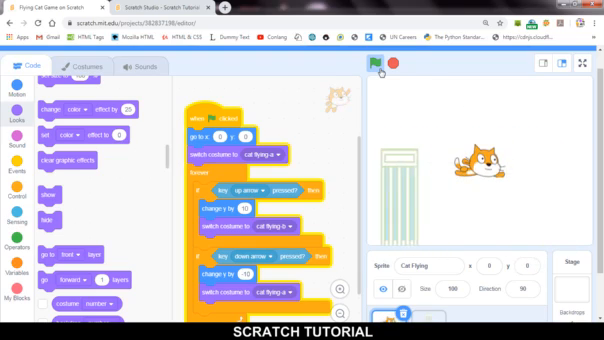
{"action": "left_click", "coordinate": [371, 67]}
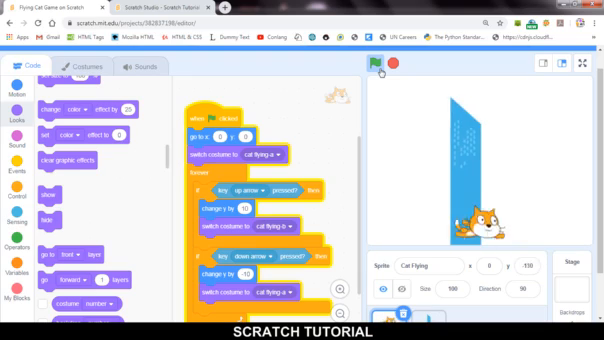
{"action": "left_click", "coordinate": [372, 64]}
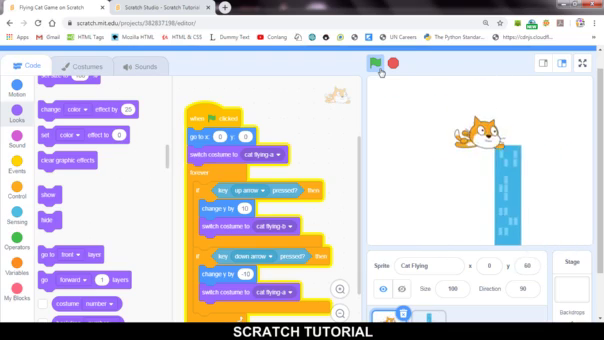
{"action": "left_click", "coordinate": [370, 65]}
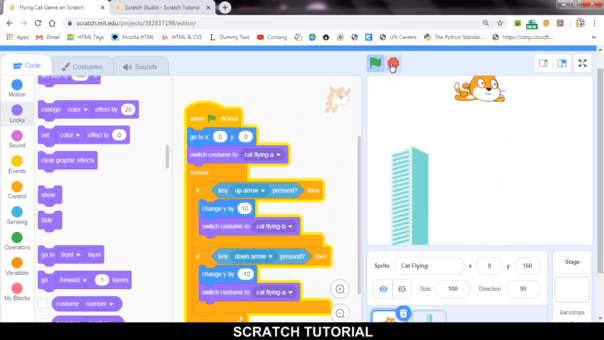
Add 'if touching Buildings then stop all' inside the cat's forever loop
{"action": "left_click", "coordinate": [16, 270]}
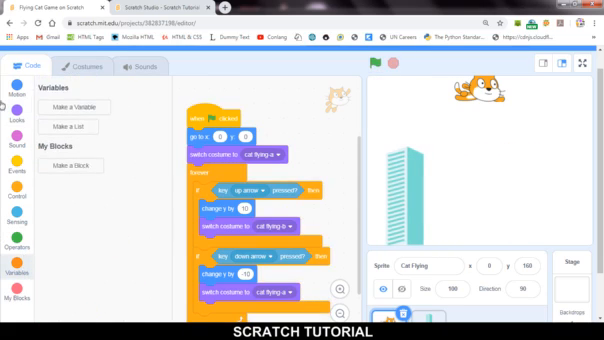
{"action": "left_click", "coordinate": [74, 107]}
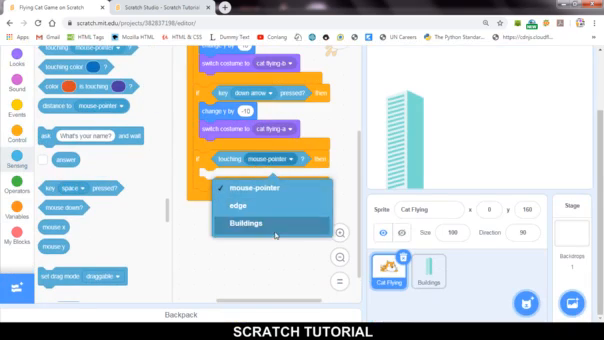
{"action": "left_click", "coordinate": [247, 221]}
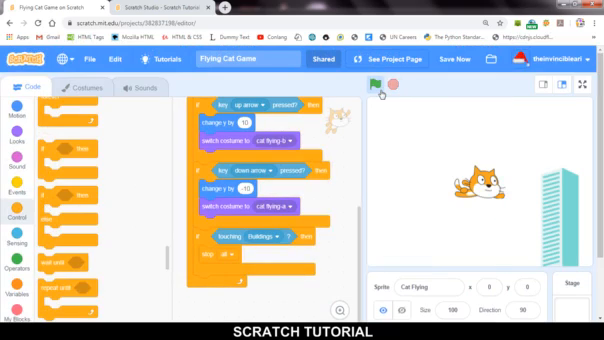
Create a 'lives' variable set to 0 at start; touching Buildings changes lives by -1
{"action": "left_click", "coordinate": [373, 85]}
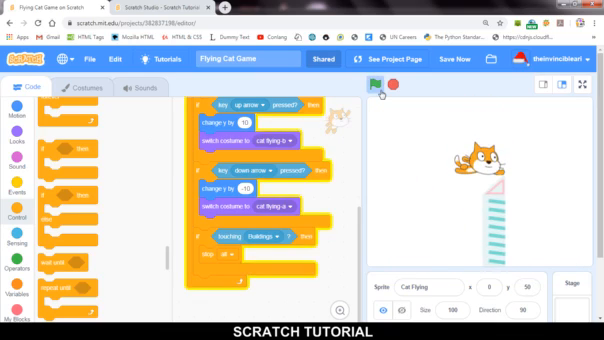
{"action": "left_click", "coordinate": [375, 85]}
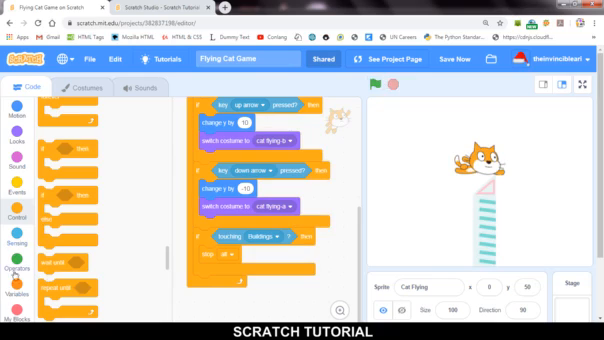
{"action": "left_click", "coordinate": [14, 281]}
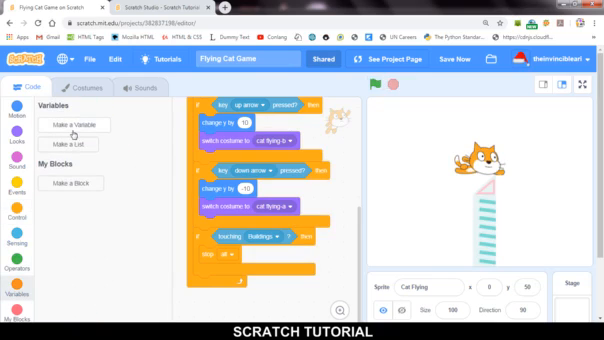
{"action": "left_click", "coordinate": [70, 124]}
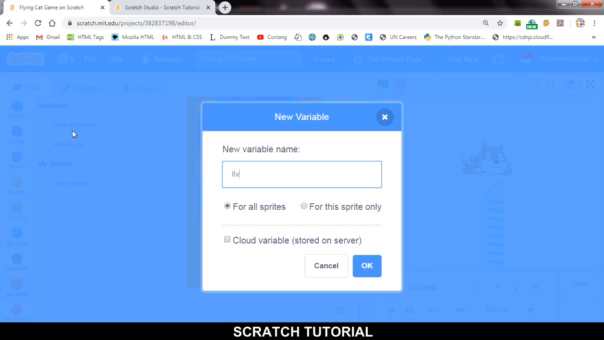
{"action": "left_click", "coordinate": [372, 265]}
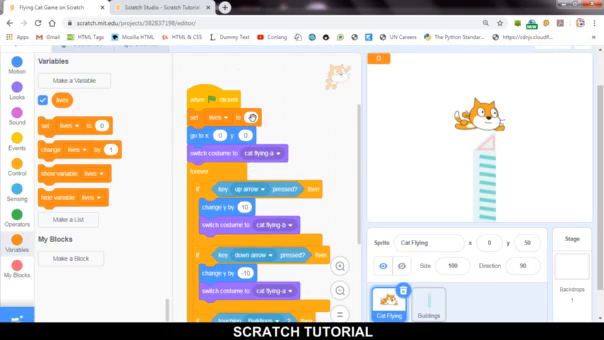
{"action": "scroll", "scroll_direction": "down", "scroll_amount": 3}
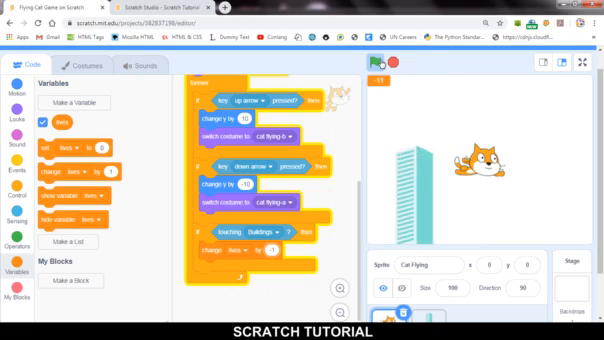
{"action": "left_click", "coordinate": [380, 67]}
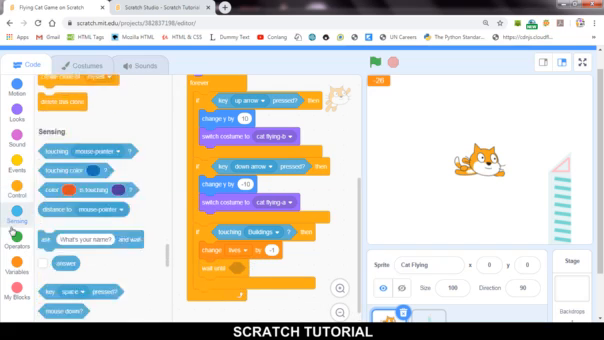
Add a wait until not touching Buildings and an empty if block, then test-run the game
{"action": "left_click", "coordinate": [13, 213]}
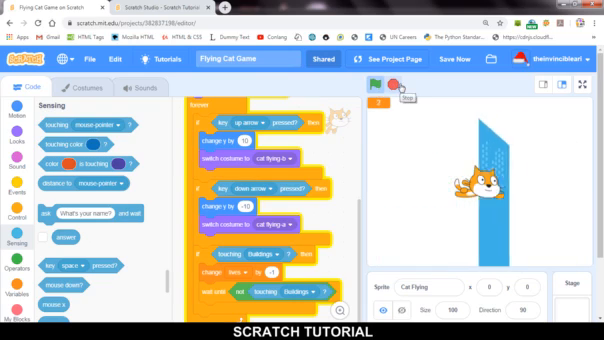
{"action": "left_click", "coordinate": [369, 84]}
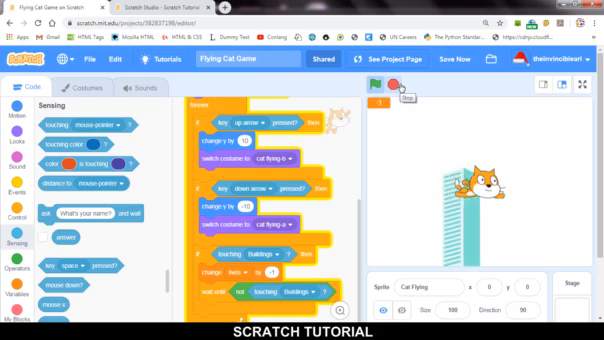
{"action": "left_click", "coordinate": [372, 86]}
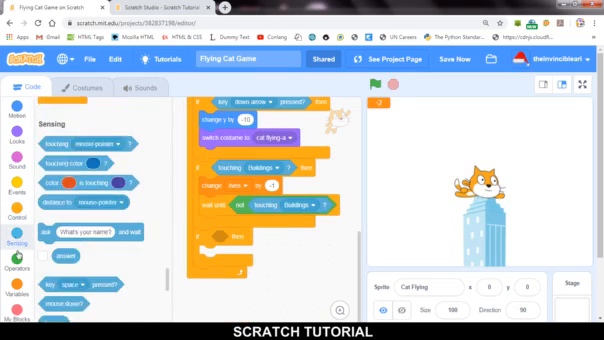
Check whether lives equals 0 with an Operators '=' block and put 'stop all' inside
{"action": "left_click", "coordinate": [17, 245]}
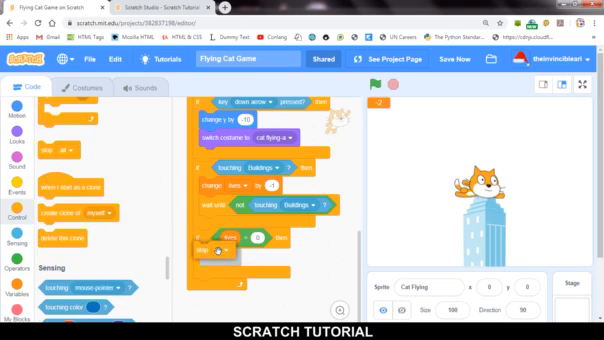
{"action": "left_click", "coordinate": [372, 88]}
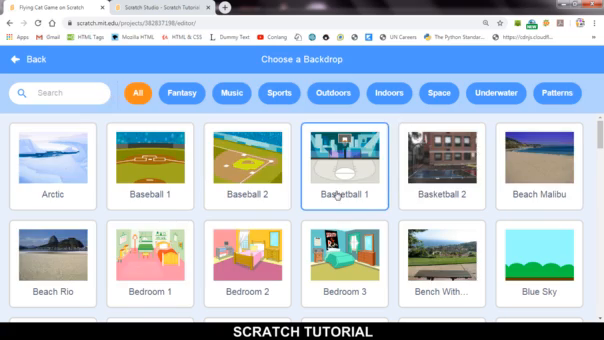
Add the city street backdrop to the stage and save the project
{"action": "scroll", "scroll_direction": "down", "scroll_amount": 3}
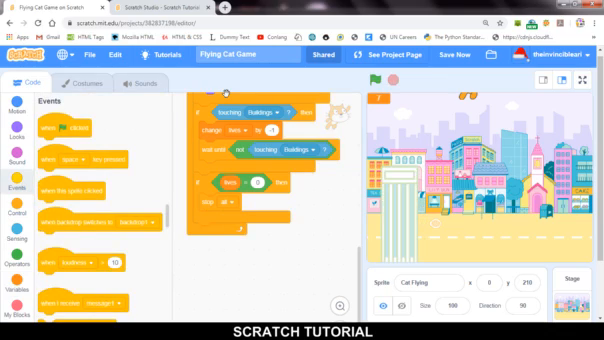
{"action": "left_click", "coordinate": [457, 55]}
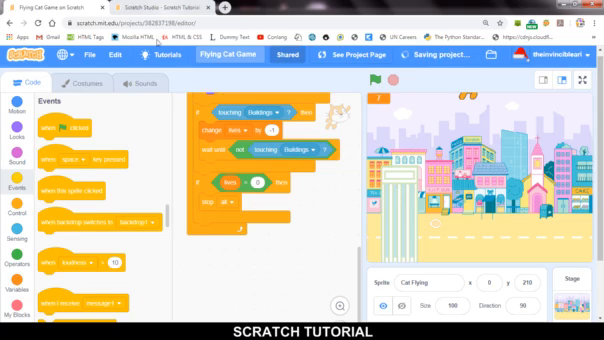
{"action": "mouse_move", "coordinate": [527, 91]}
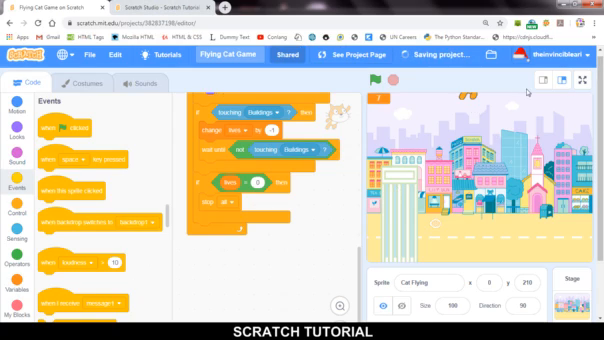
{"action": "left_click", "coordinate": [16, 105]}
{"action": "type", "text": "previous y"}
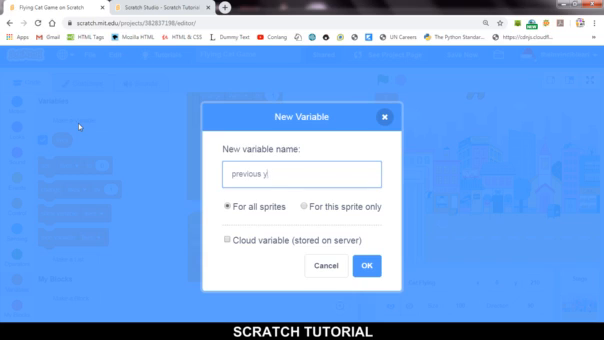
Create the previous y variable and add forever, wait 3 seconds and if blocks
{"action": "left_click", "coordinate": [371, 265]}
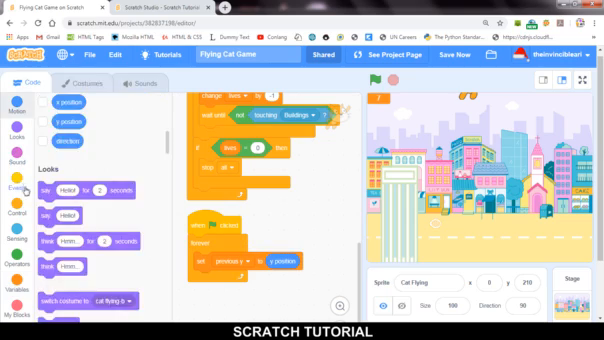
{"action": "left_click", "coordinate": [21, 212]}
{"action": "type", "text": "3"}
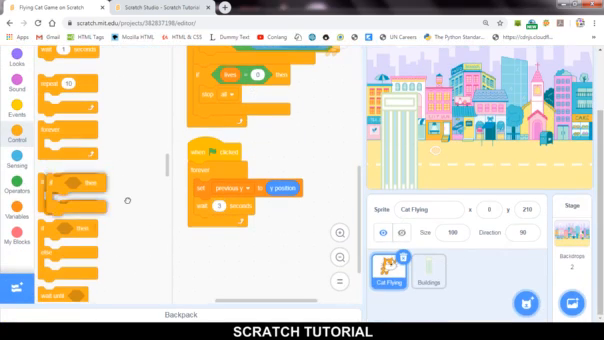
{"action": "left_click", "coordinate": [16, 188]}
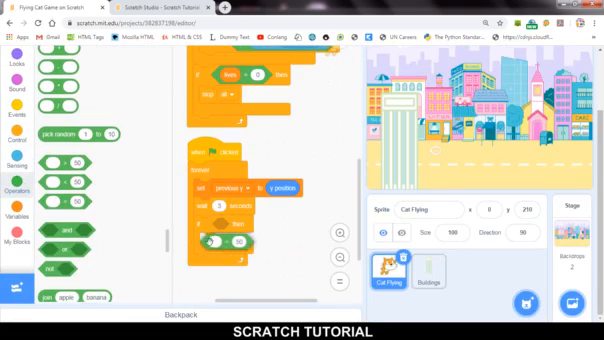
Put an equals comparison into the if and fetch the previous y variable blocks
{"action": "left_click", "coordinate": [13, 63]}
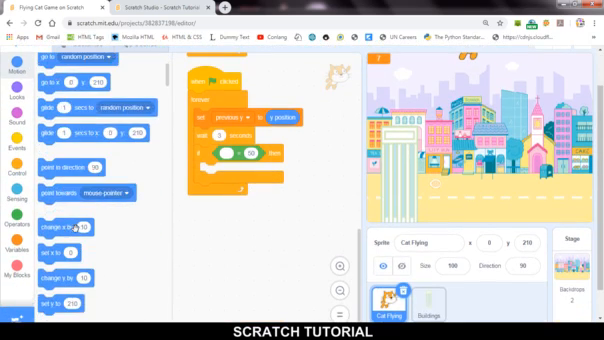
{"action": "scroll", "scroll_direction": "down", "scroll_amount": 3}
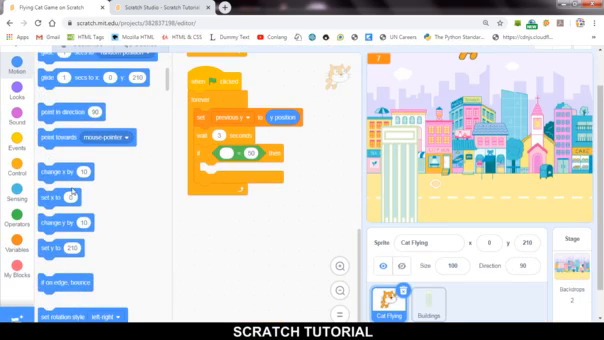
{"action": "scroll", "scroll_direction": "down", "scroll_amount": 3}
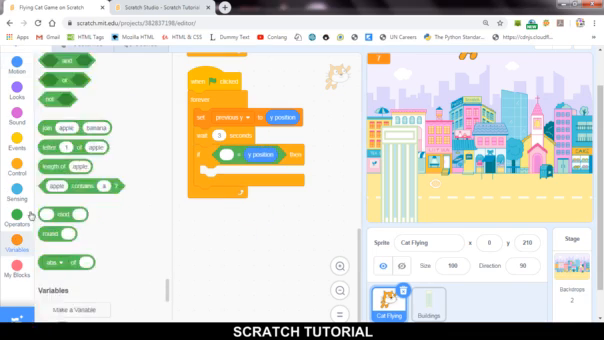
{"action": "left_click", "coordinate": [20, 244]}
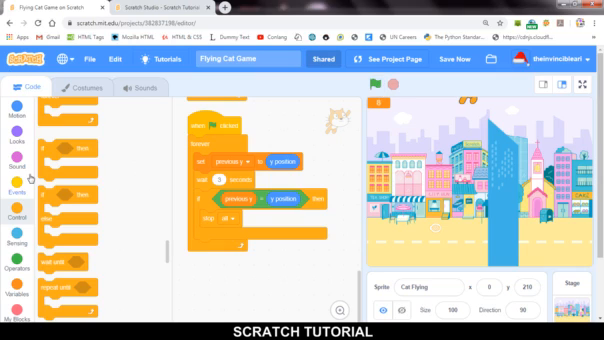
Drop previous y into the equals check, add stop all, and run with the green flag
{"action": "scroll", "scroll_direction": "down", "scroll_amount": 3}
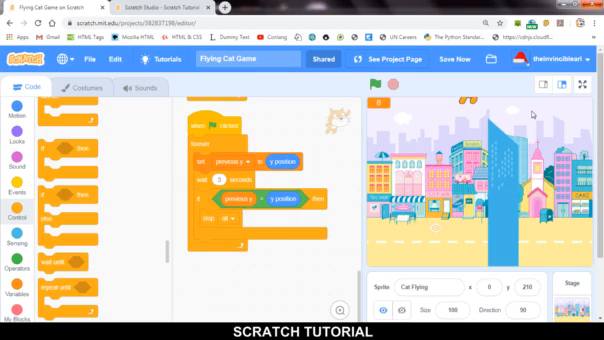
{"action": "left_click", "coordinate": [455, 61]}
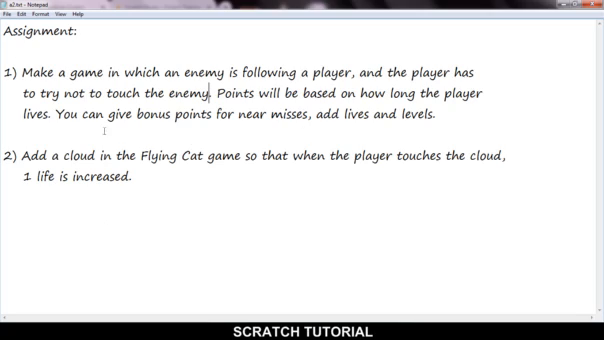
{"action": "mouse_move", "coordinate": [454, 126]}
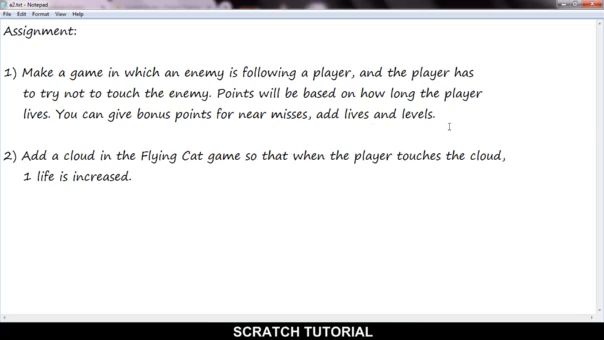
{"action": "mouse_move", "coordinate": [525, 135]}
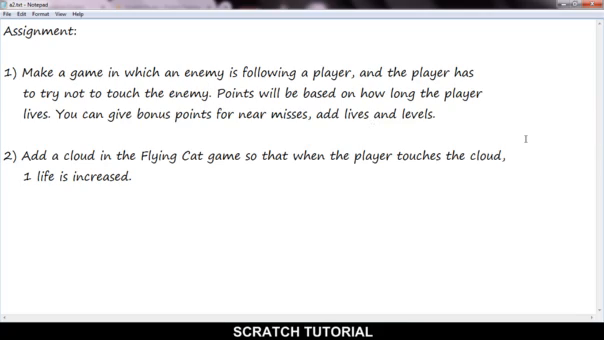
{"action": "mouse_move", "coordinate": [311, 192]}
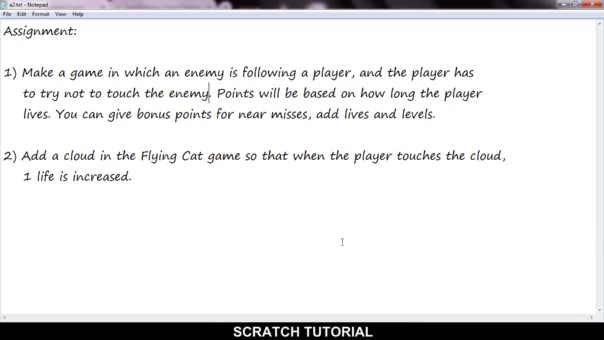
{"action": "mouse_move", "coordinate": [400, 114]}
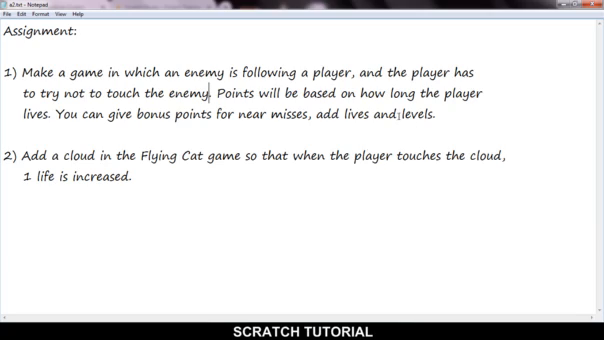